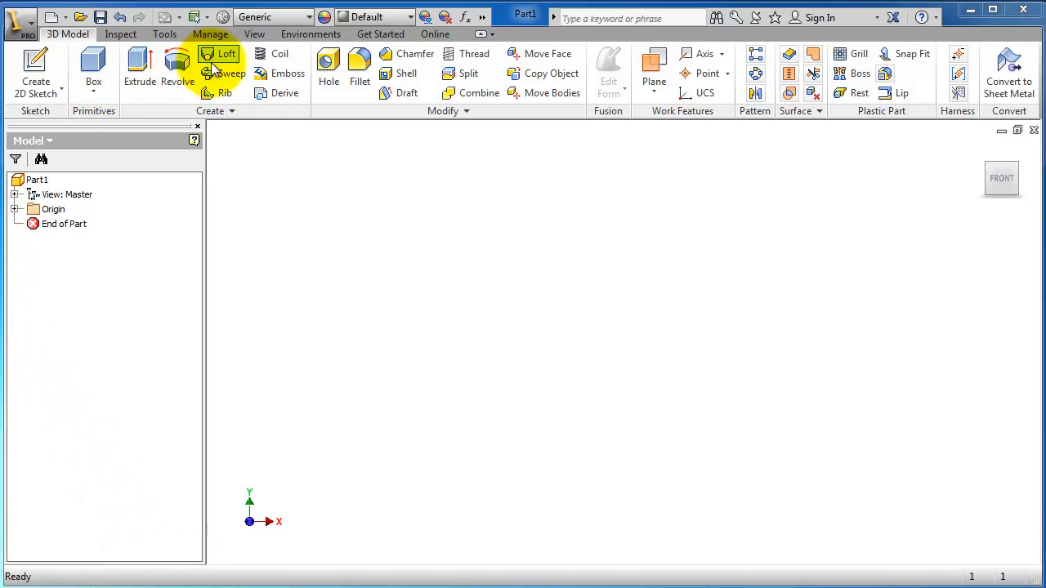
mouse_move(269, 73)
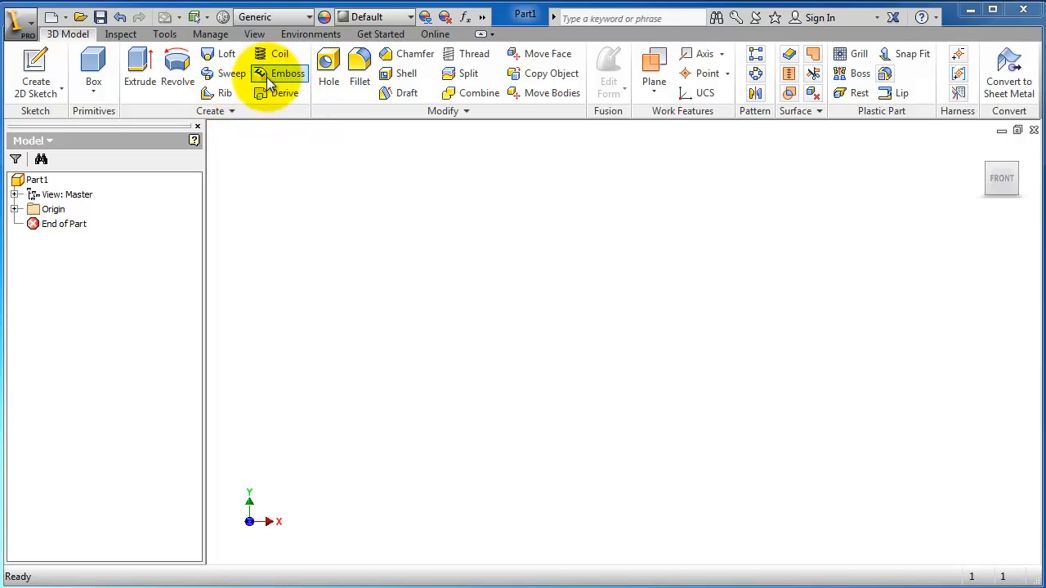
mouse_move(253, 98)
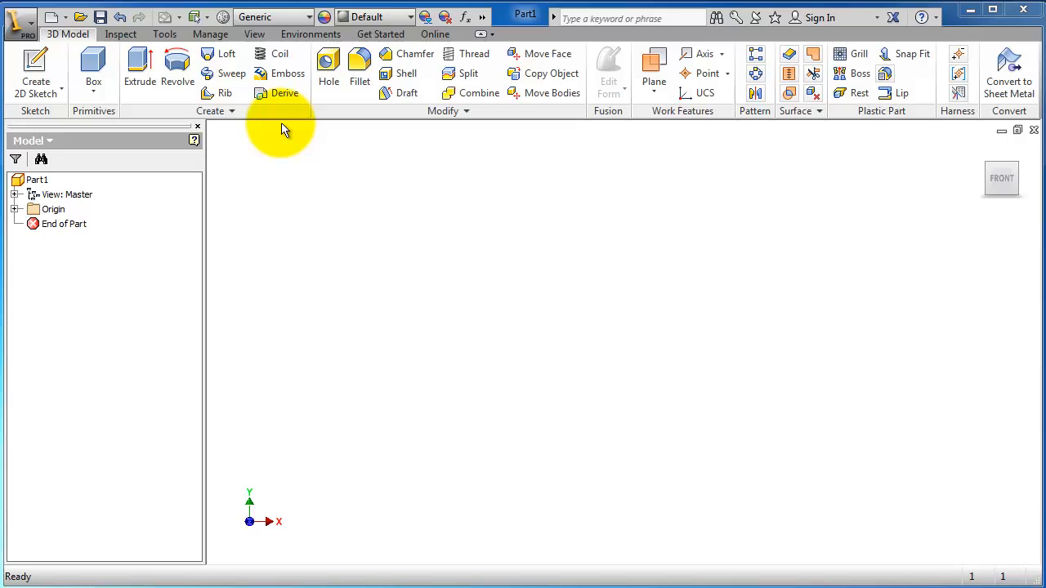
mouse_move(253, 147)
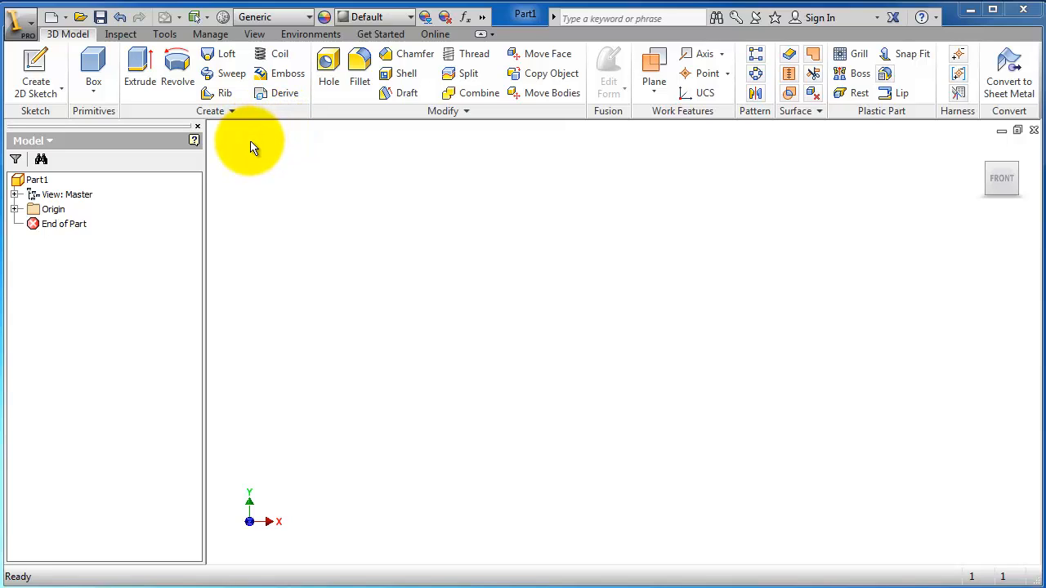
mouse_move(329, 70)
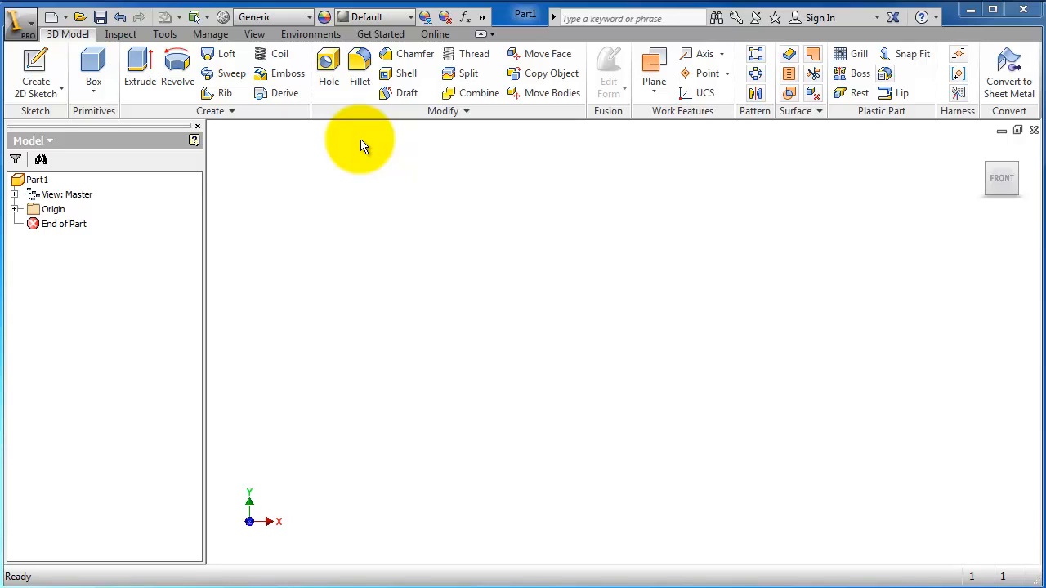
mouse_move(354, 138)
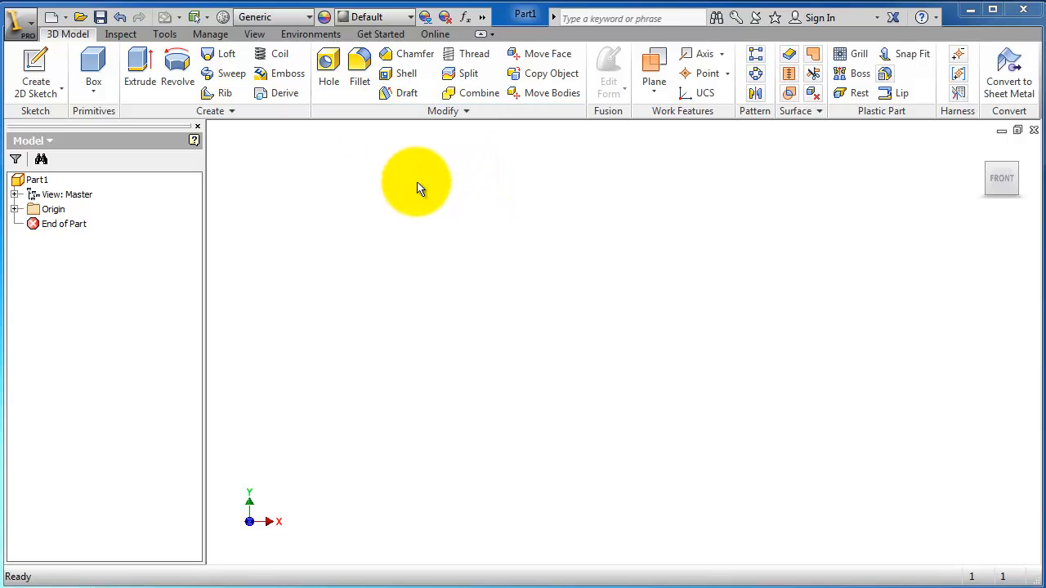
mouse_move(416, 182)
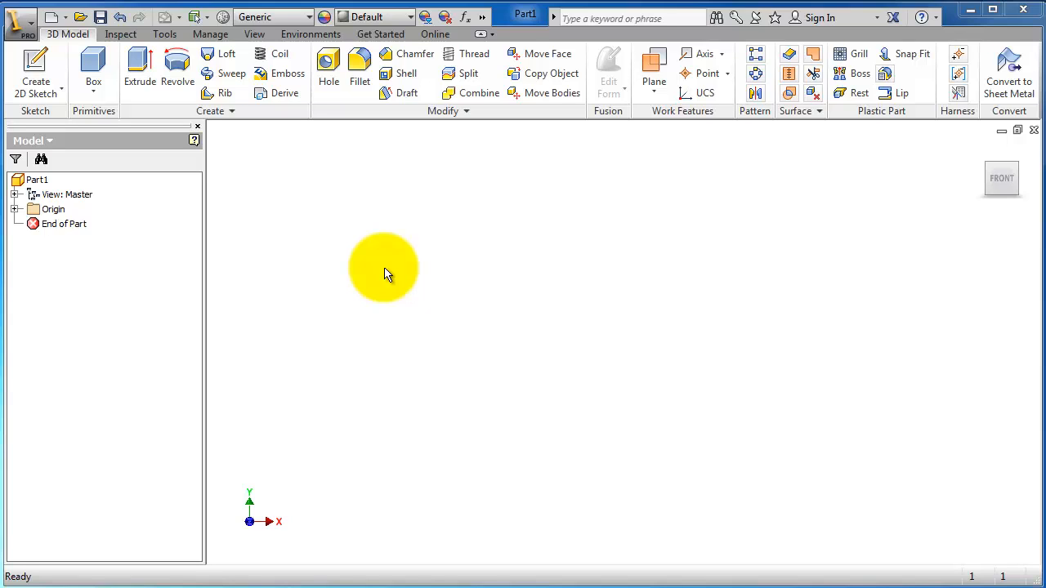
mouse_move(391, 276)
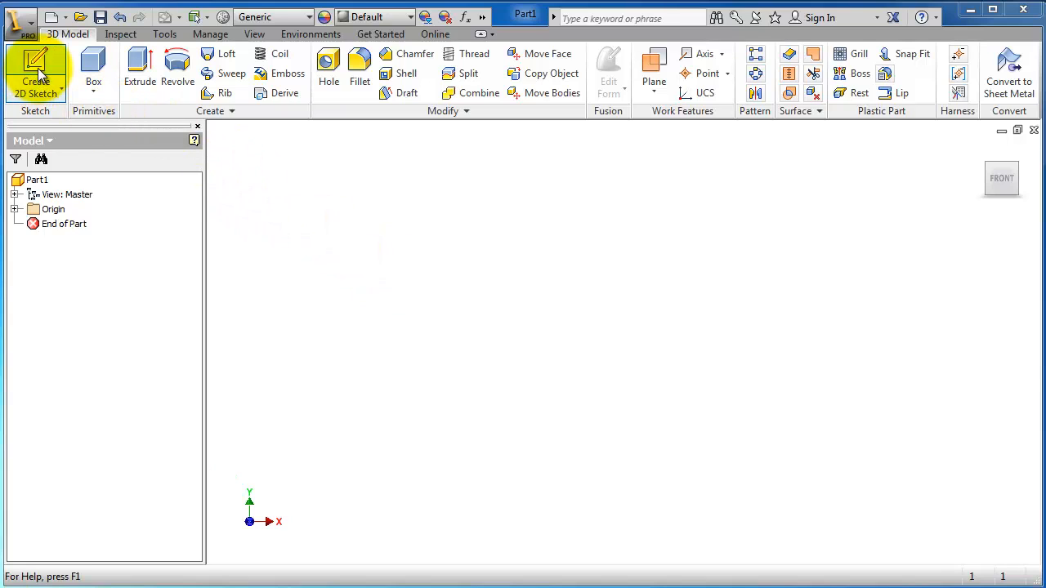
Create Sketch1 as a new 2D sketch on the part's XZ origin plane
left_click(34, 72)
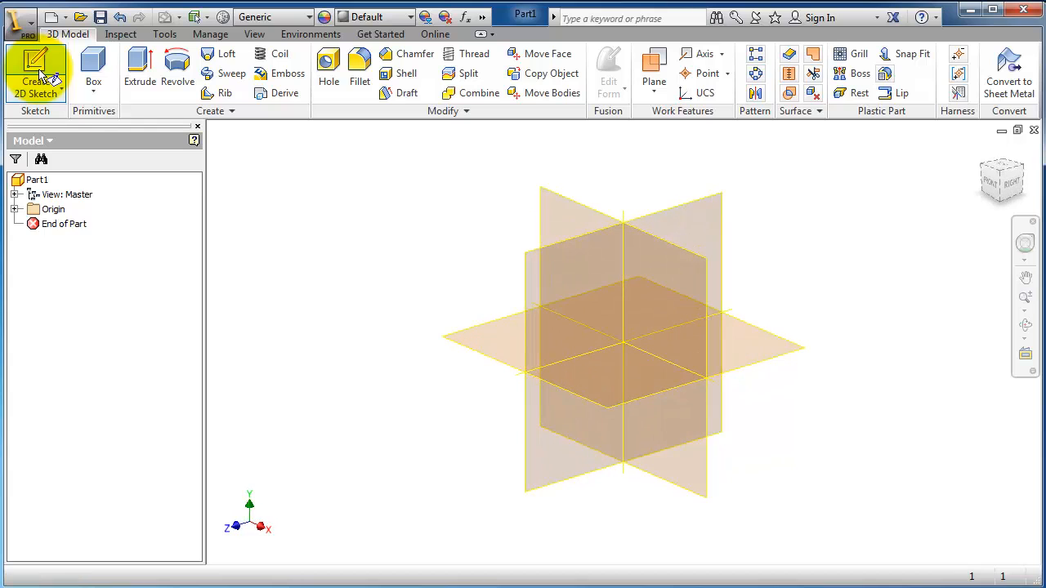
left_click(35, 72)
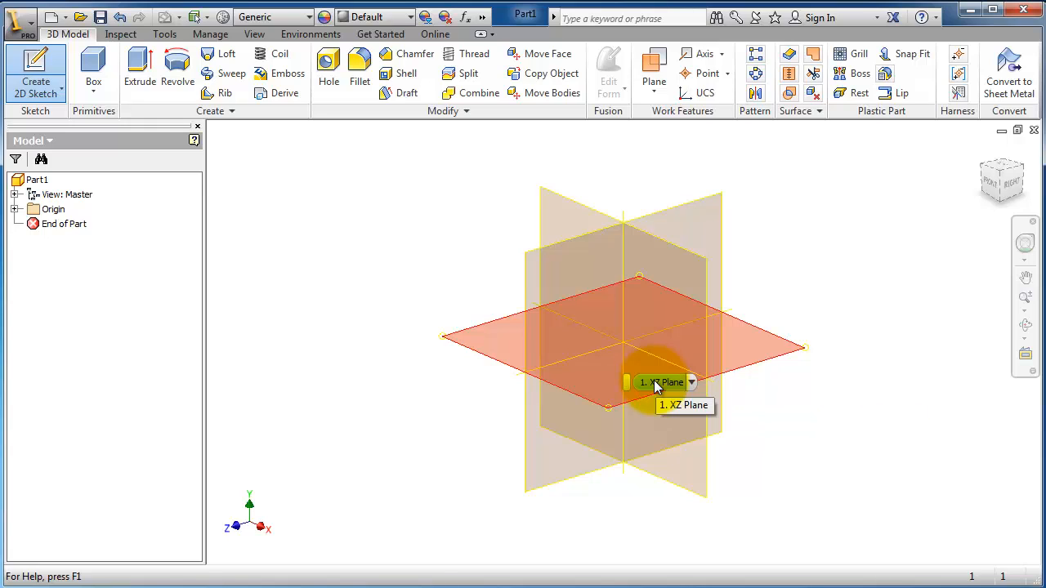
left_click(662, 382)
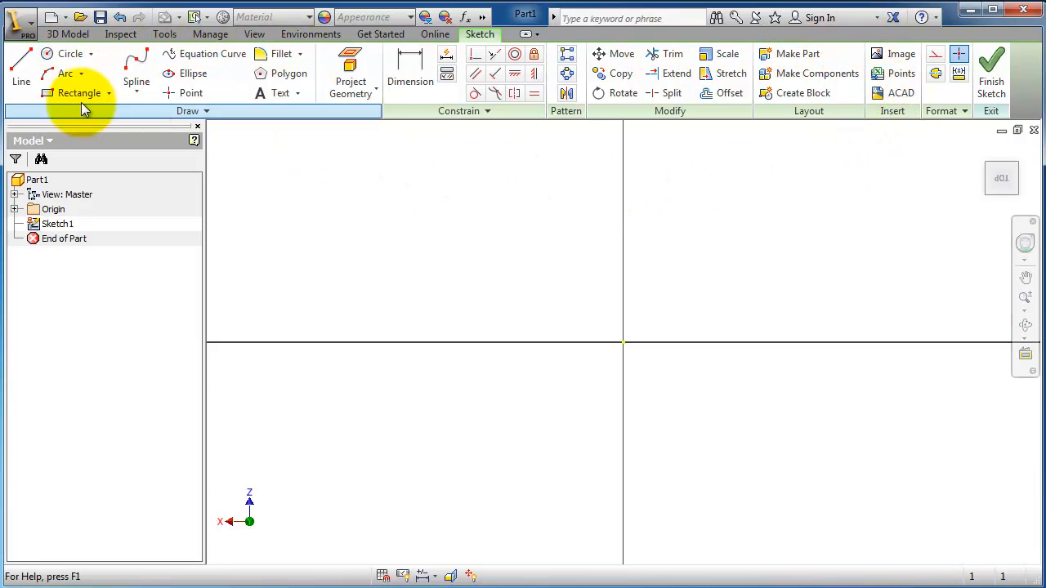
mouse_move(21, 69)
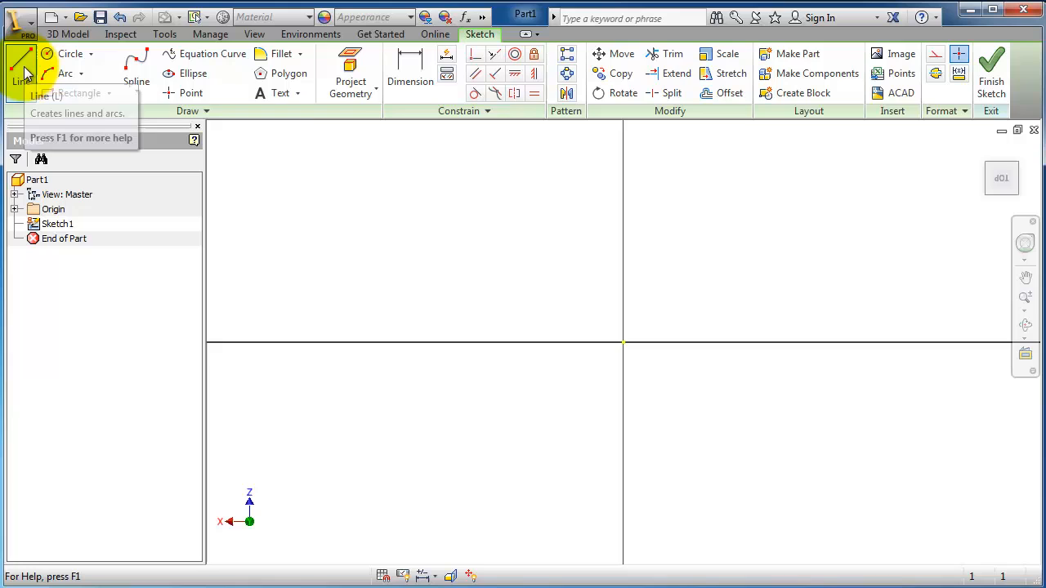
Draw an open freehand line chain around the origin, extending right then below the horizontal axis
left_click(21, 69)
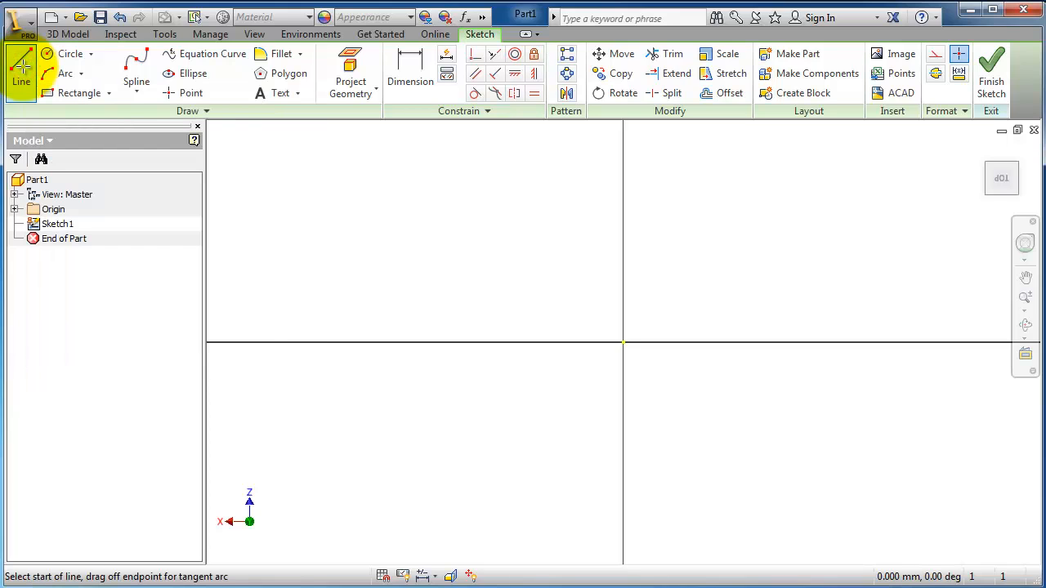
mouse_move(343, 224)
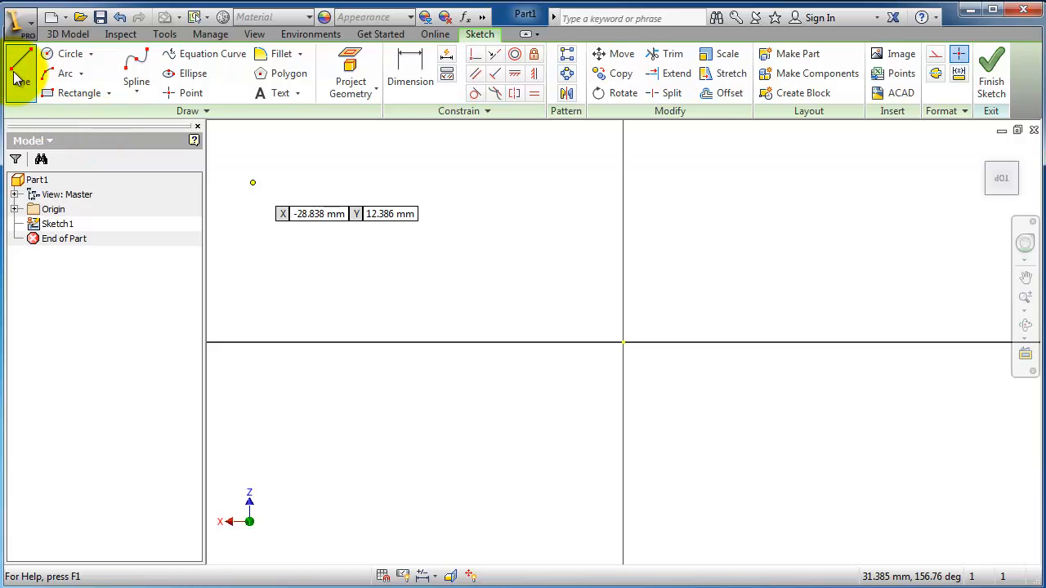
mouse_move(21, 78)
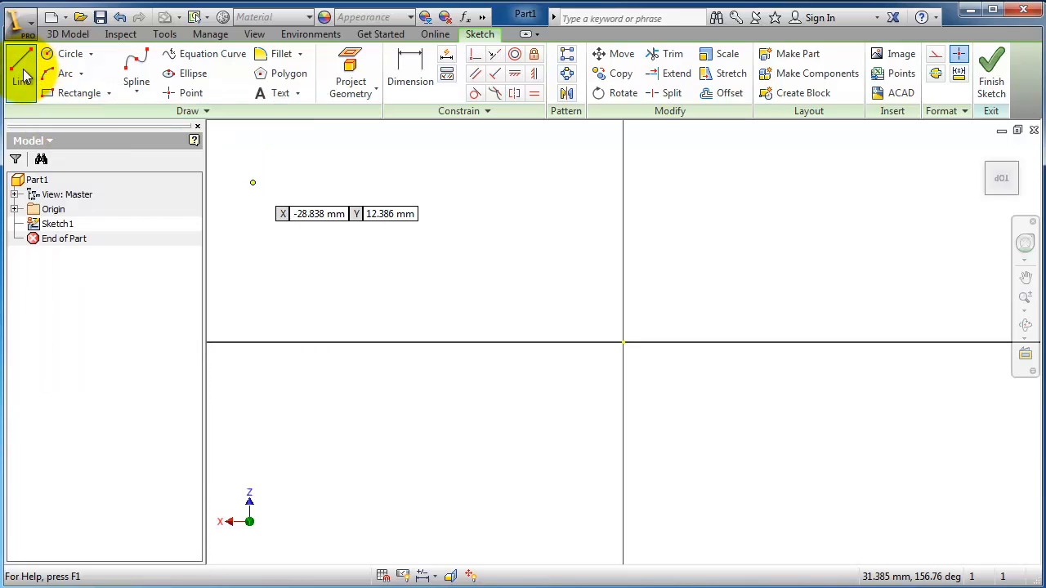
mouse_move(469, 267)
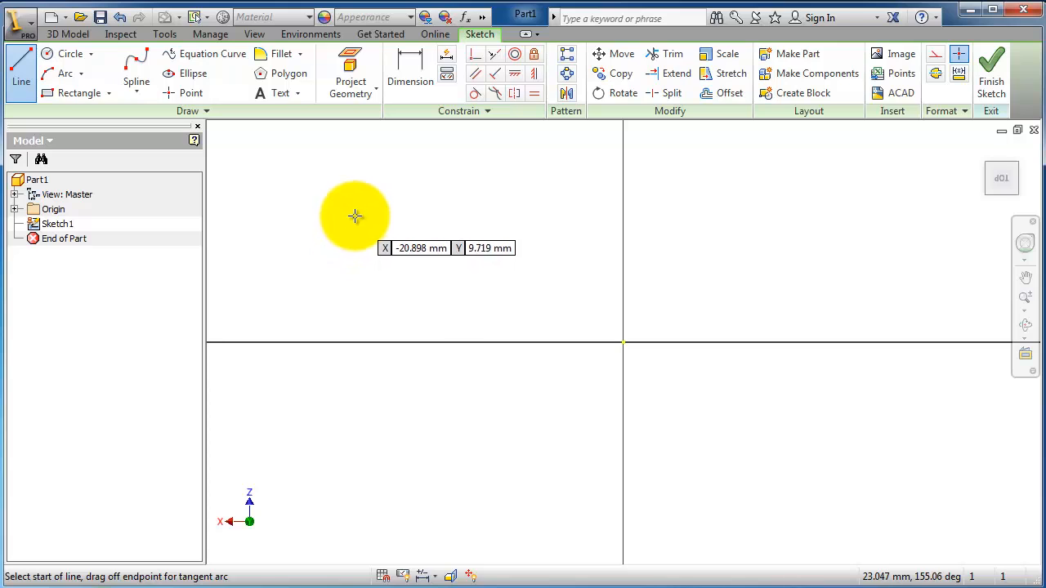
mouse_move(480, 233)
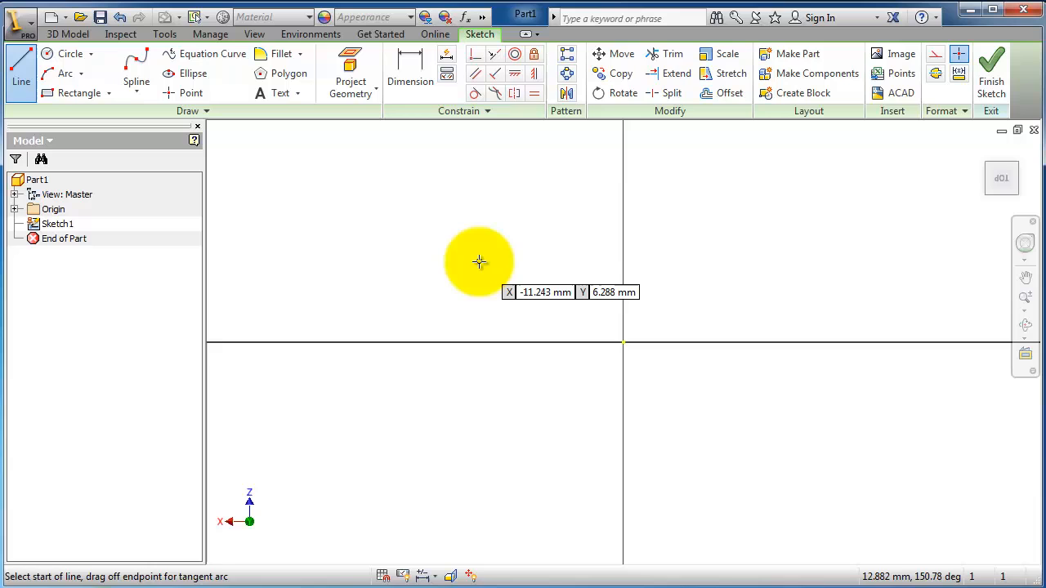
mouse_move(583, 292)
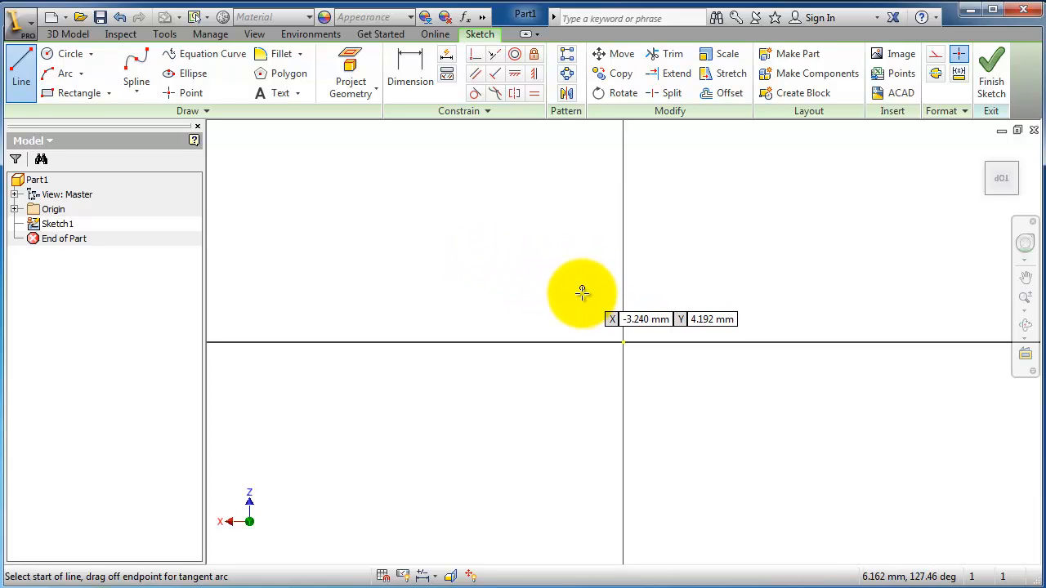
mouse_move(480, 287)
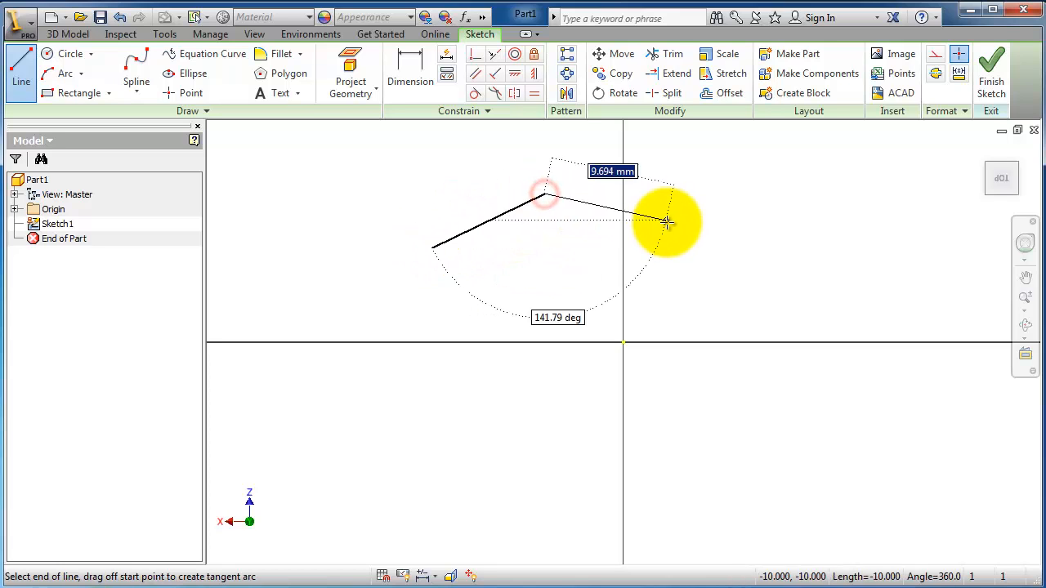
left_click_drag(666, 221, 773, 266)
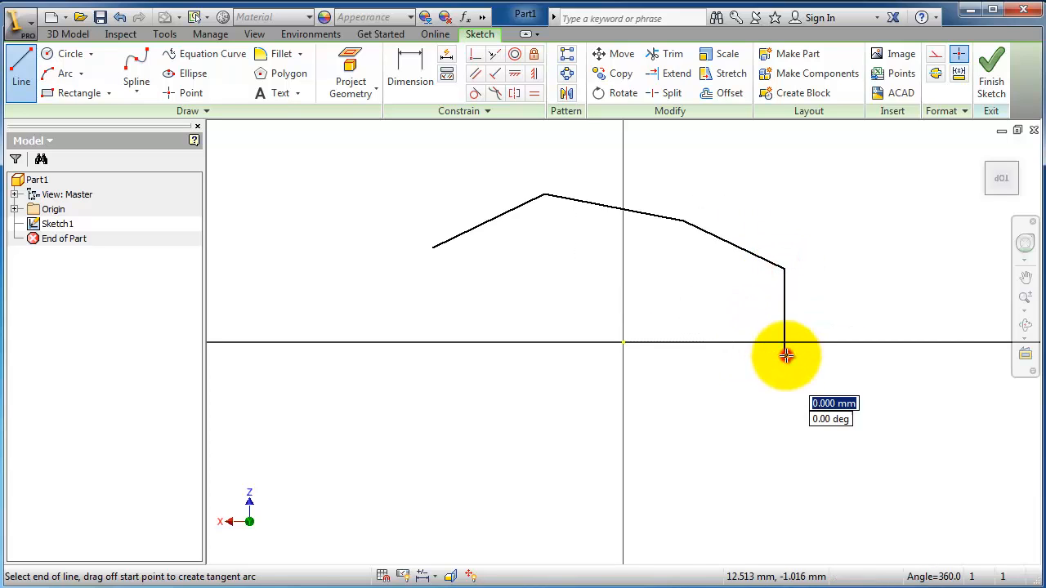
left_click_drag(784, 355, 570, 425)
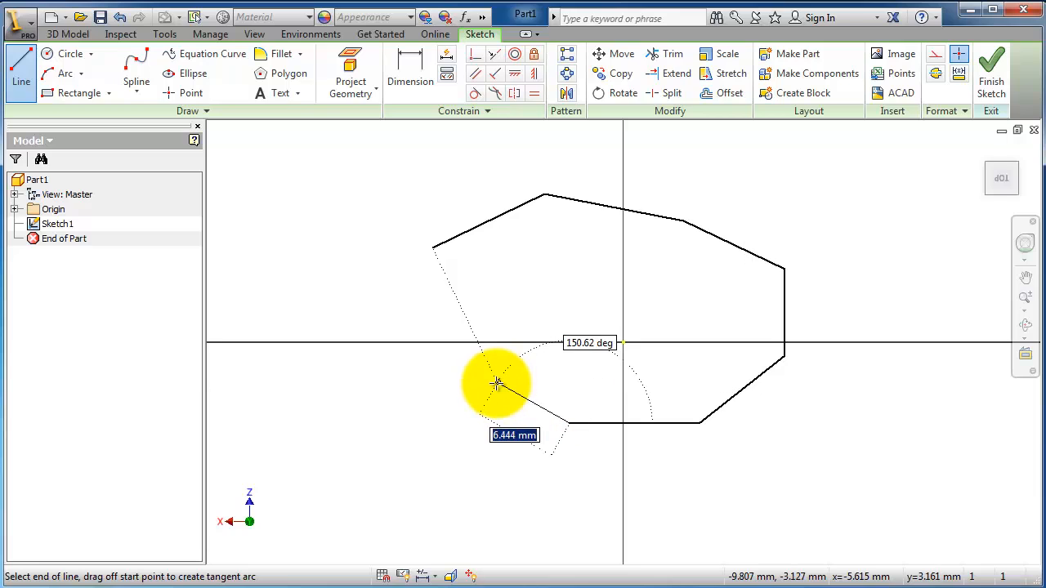
mouse_move(499, 327)
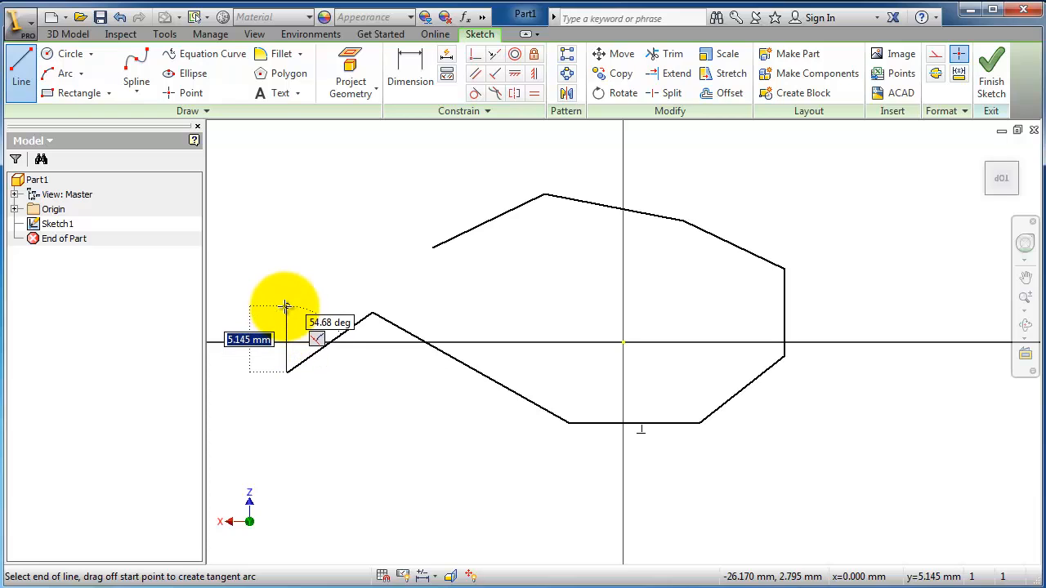
mouse_move(288, 284)
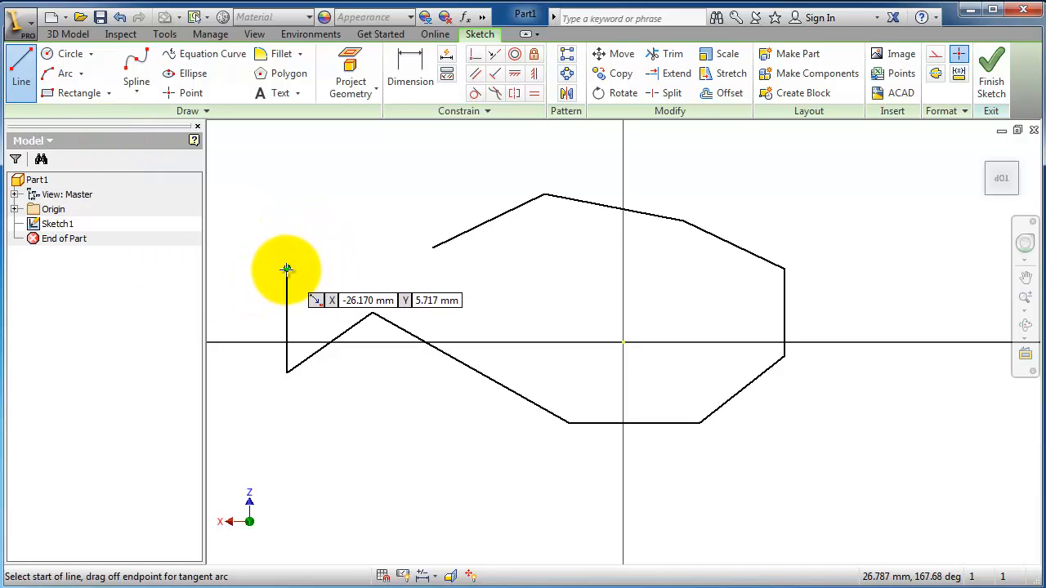
mouse_move(290, 270)
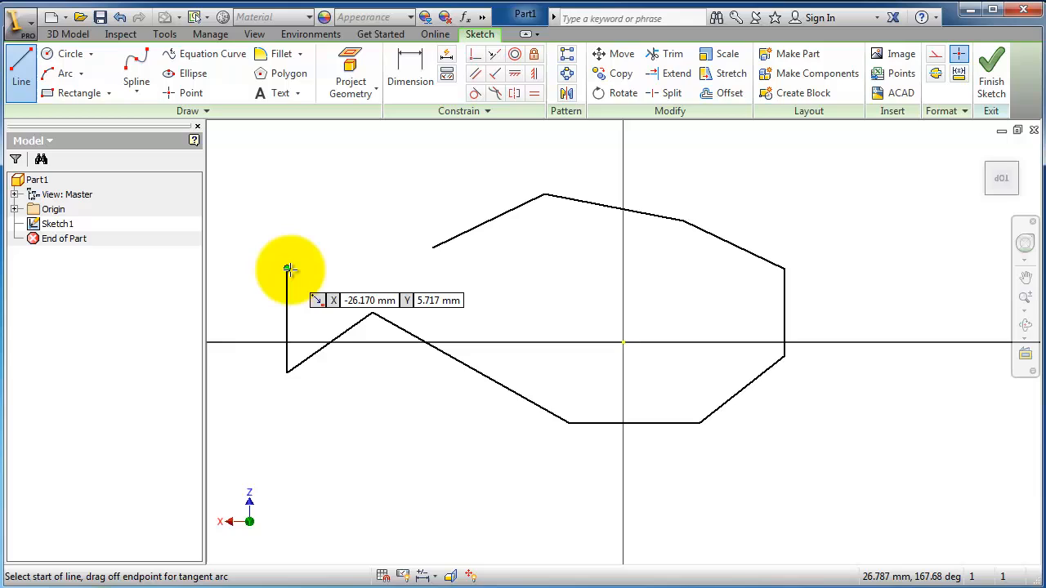
End the Line command from the marking menu, leaving the outline open
right_click(289, 270)
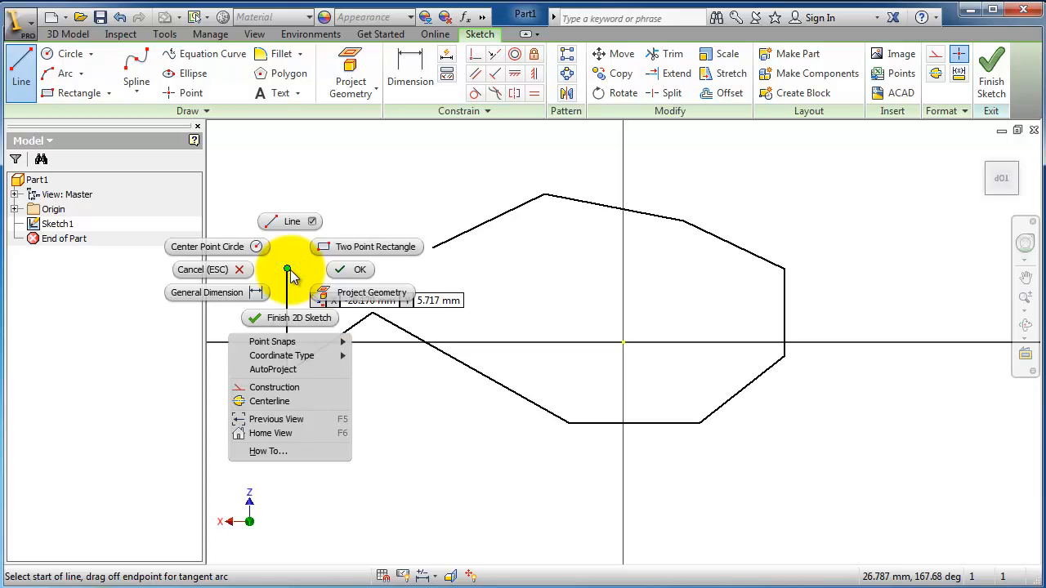
mouse_move(292, 221)
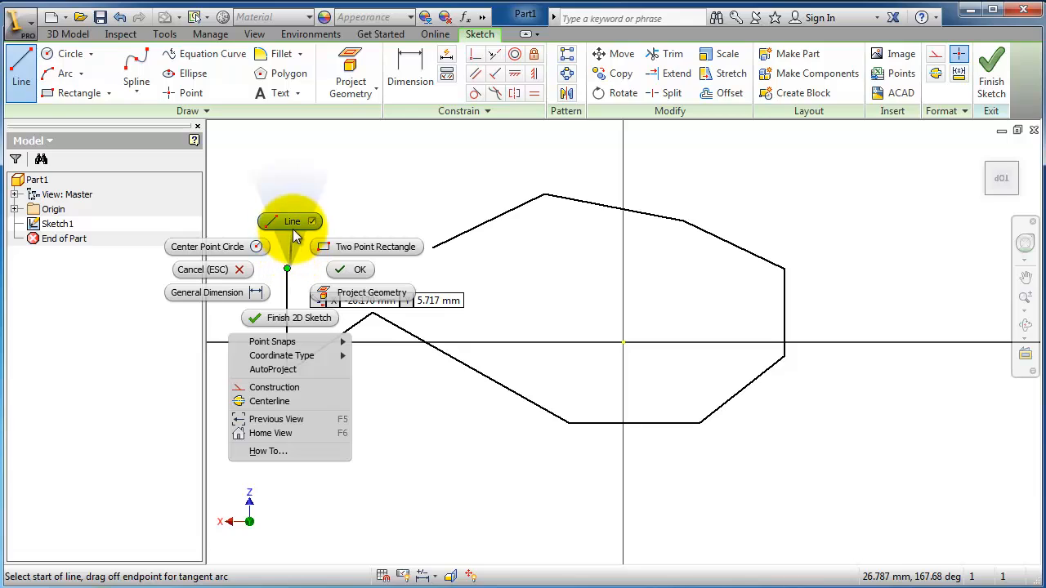
mouse_move(270, 270)
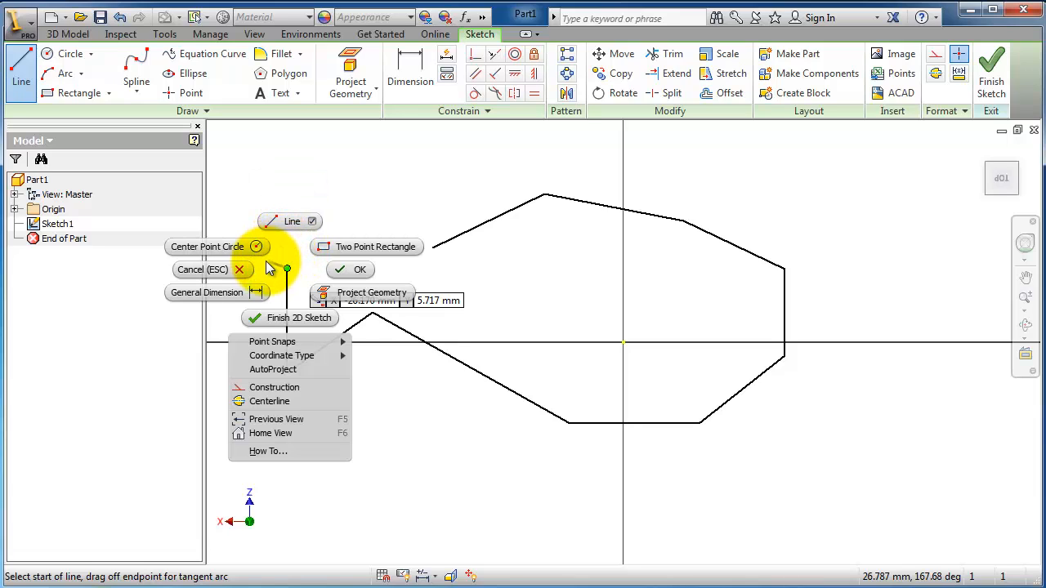
mouse_move(202, 270)
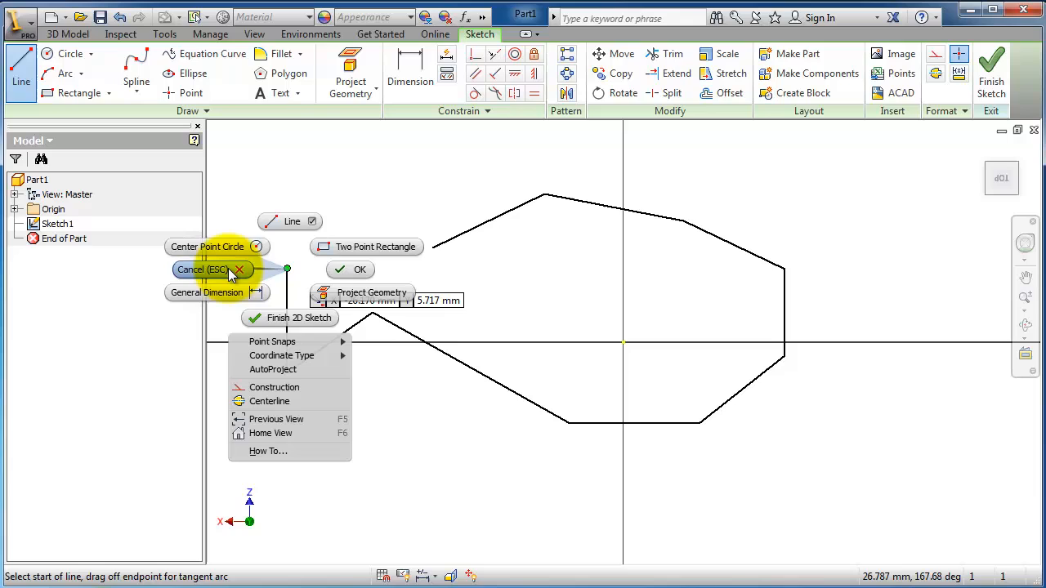
mouse_move(349, 270)
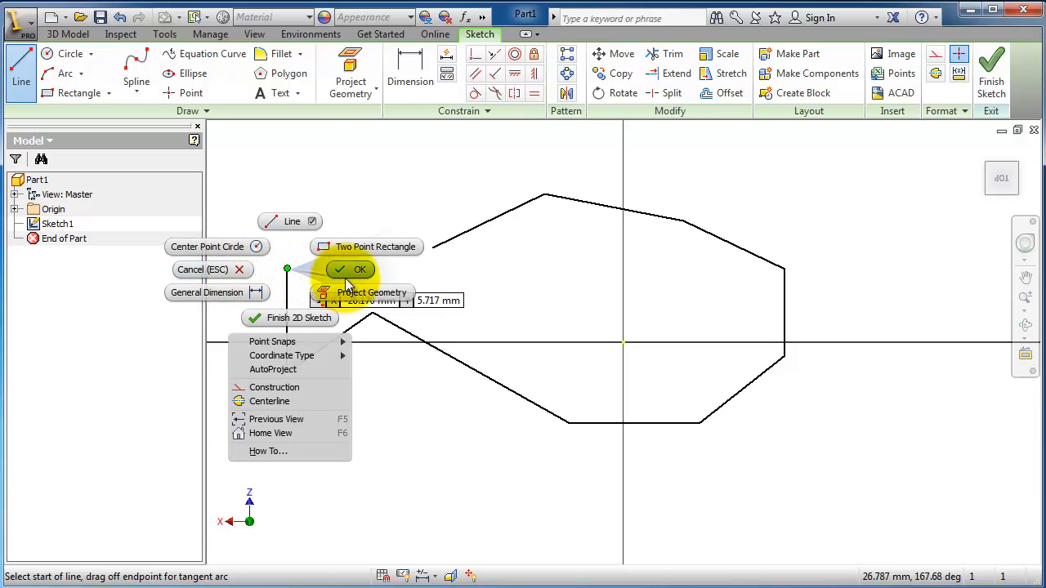
left_click(359, 270)
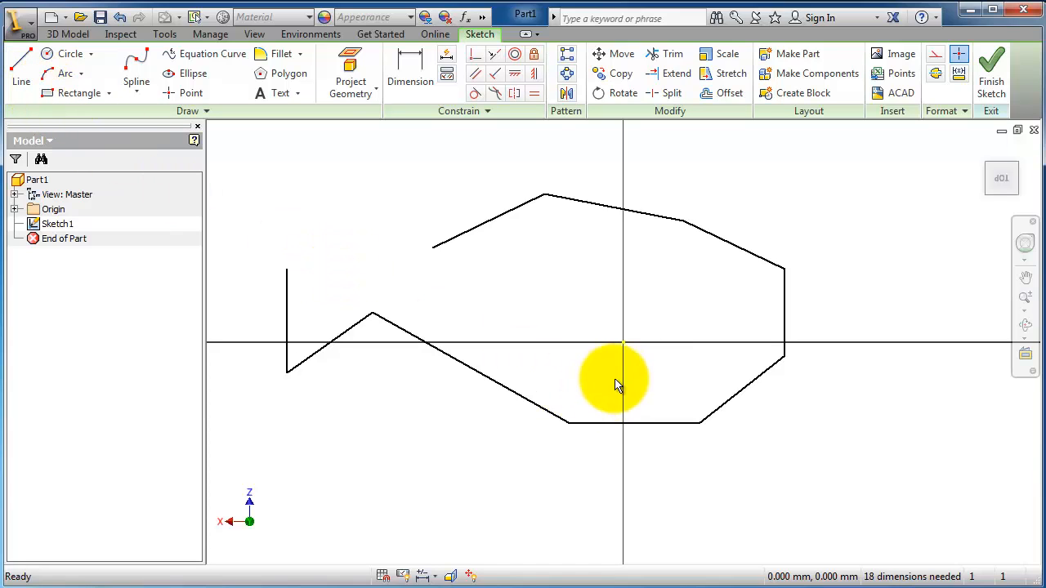
Start a second open polyline below the first outline with the Line tool
left_click_drag(617, 384, 686, 266)
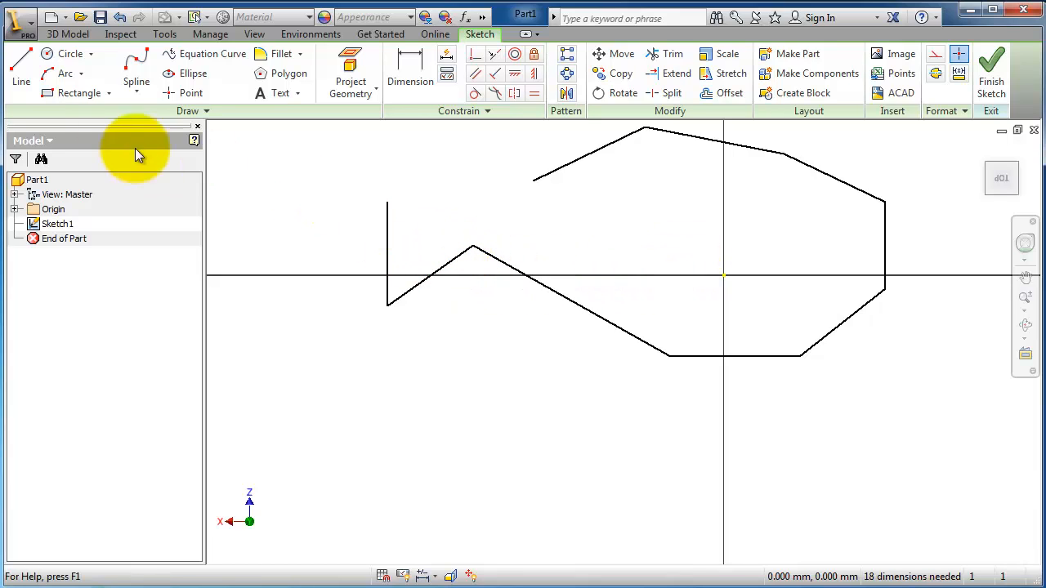
left_click(21, 65)
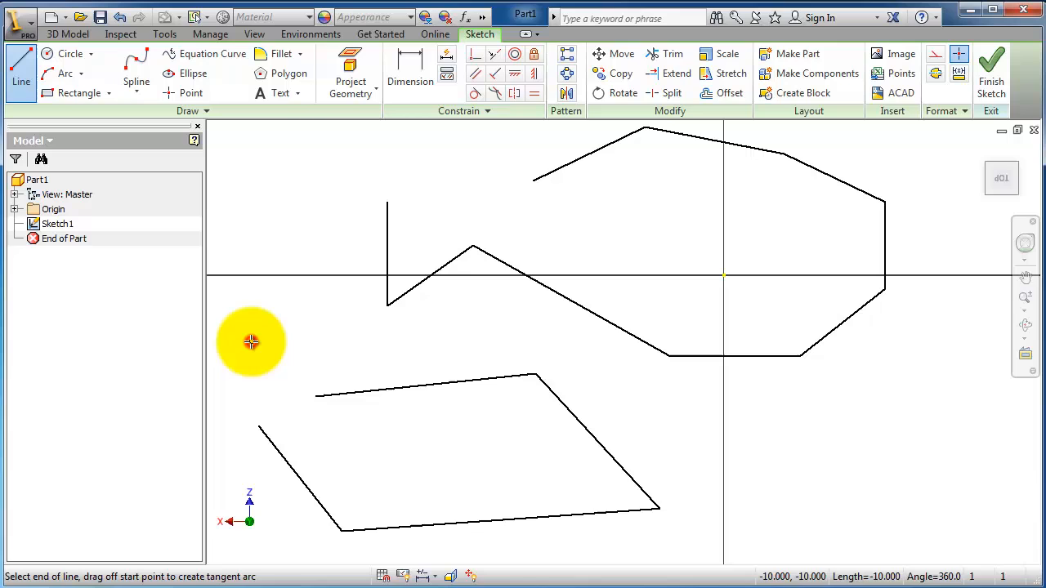
left_click(252, 341)
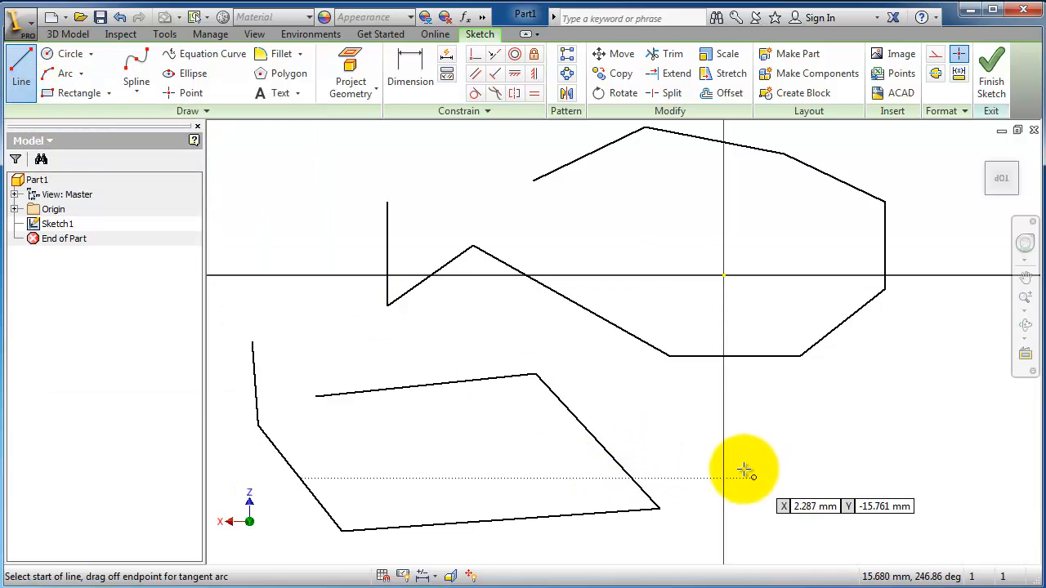
mouse_move(886, 353)
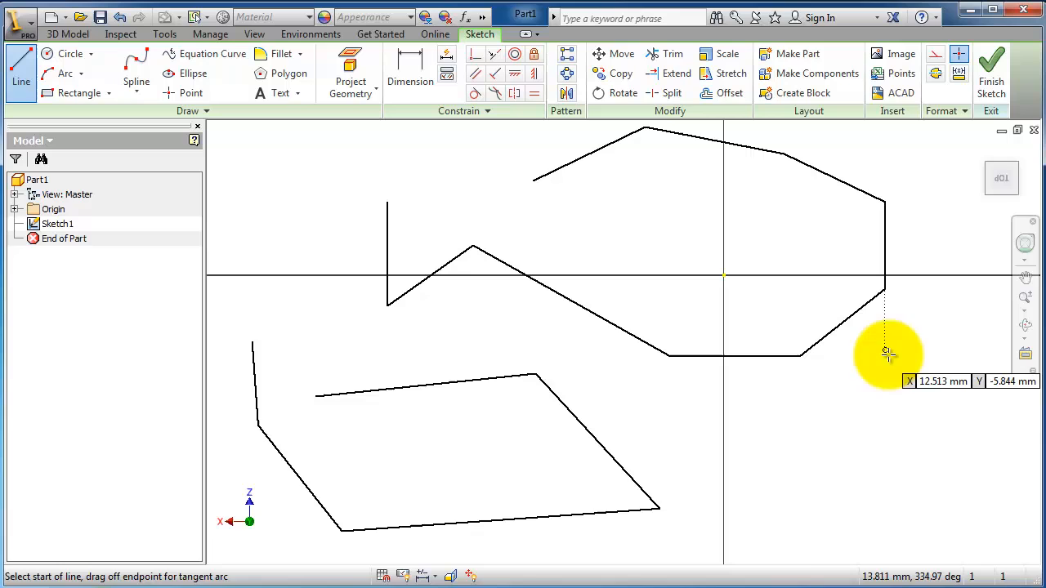
mouse_move(637, 299)
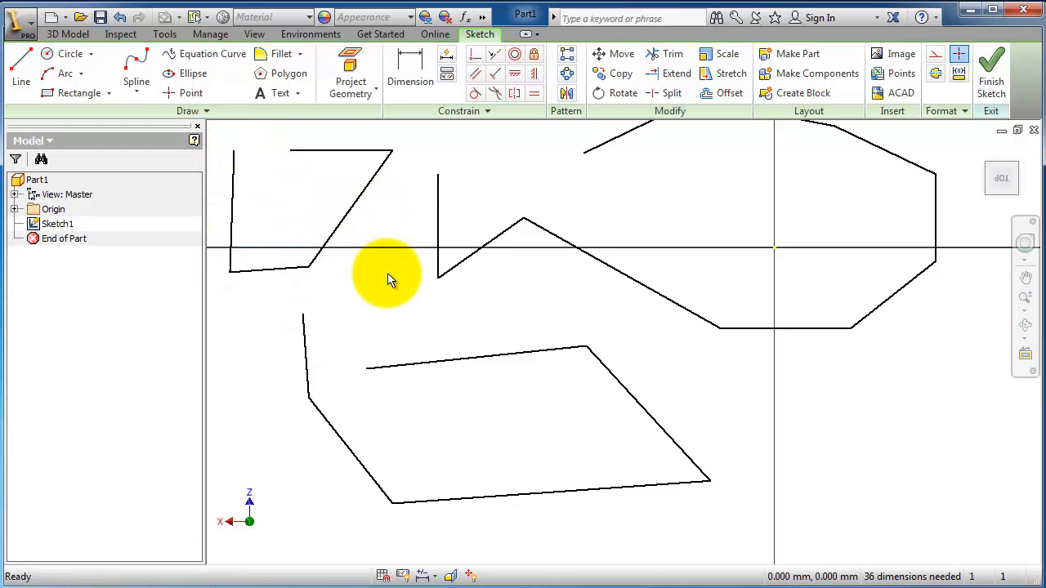
Window-select the upper-left shape and its neighbouring lines
left_click_drag(388, 277, 523, 351)
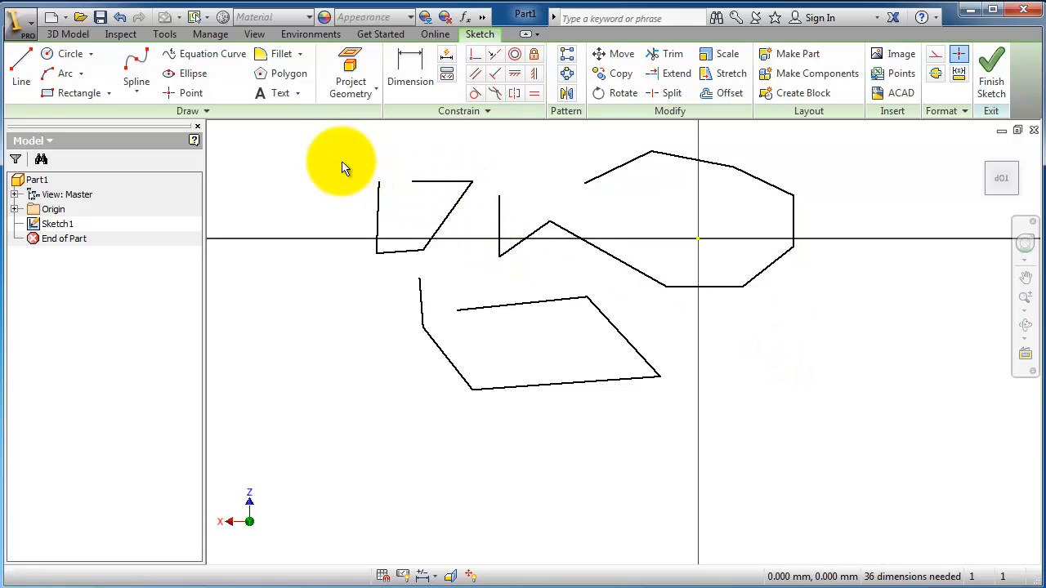
mouse_move(317, 157)
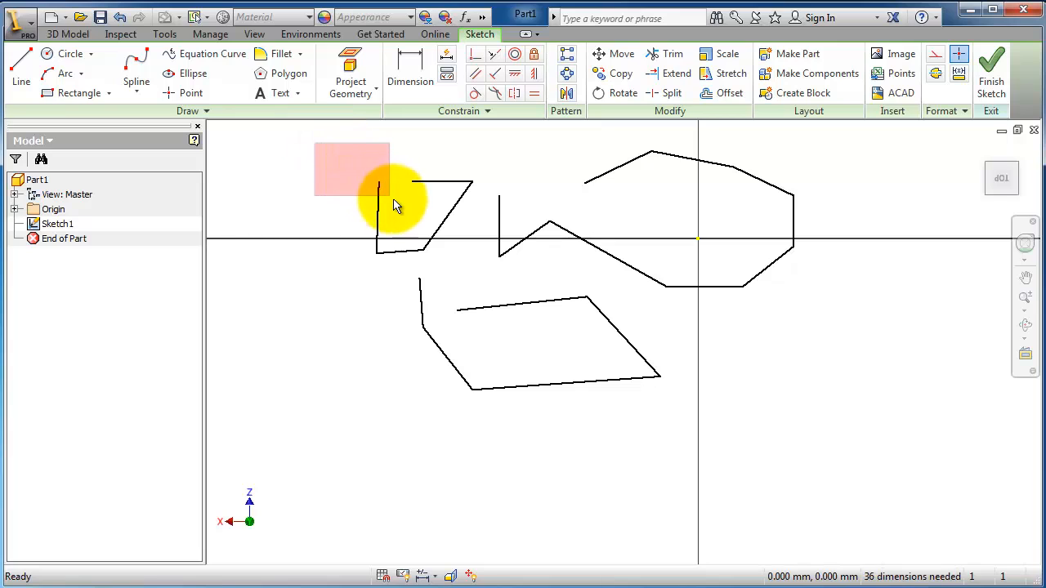
left_click_drag(396, 204, 514, 258)
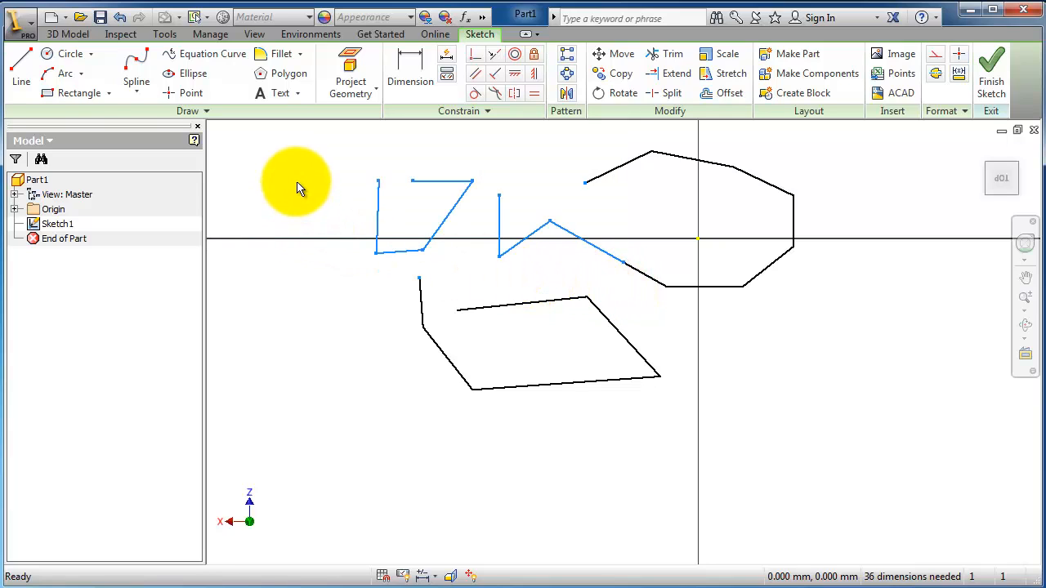
mouse_move(353, 186)
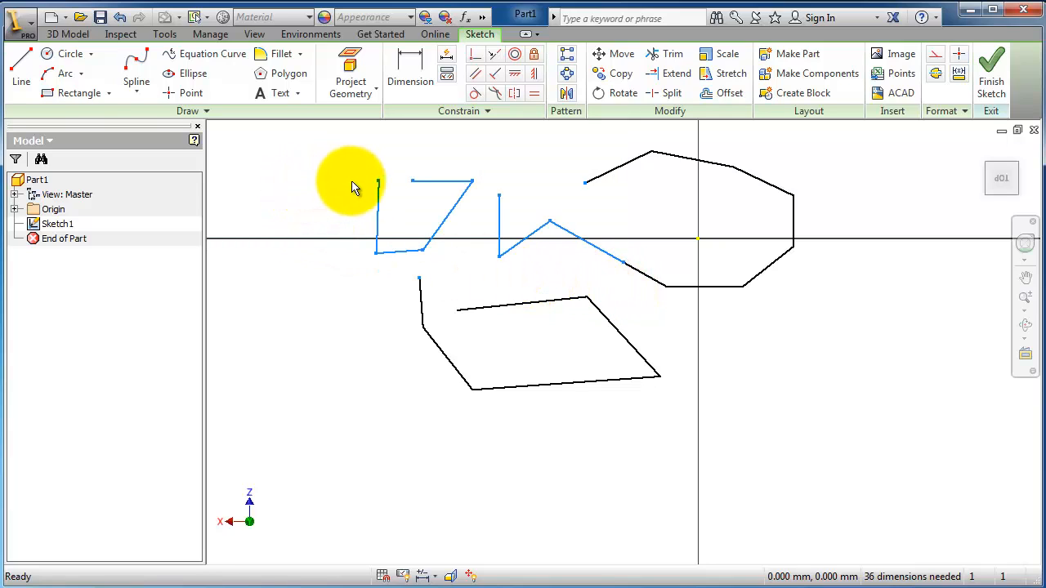
mouse_move(363, 157)
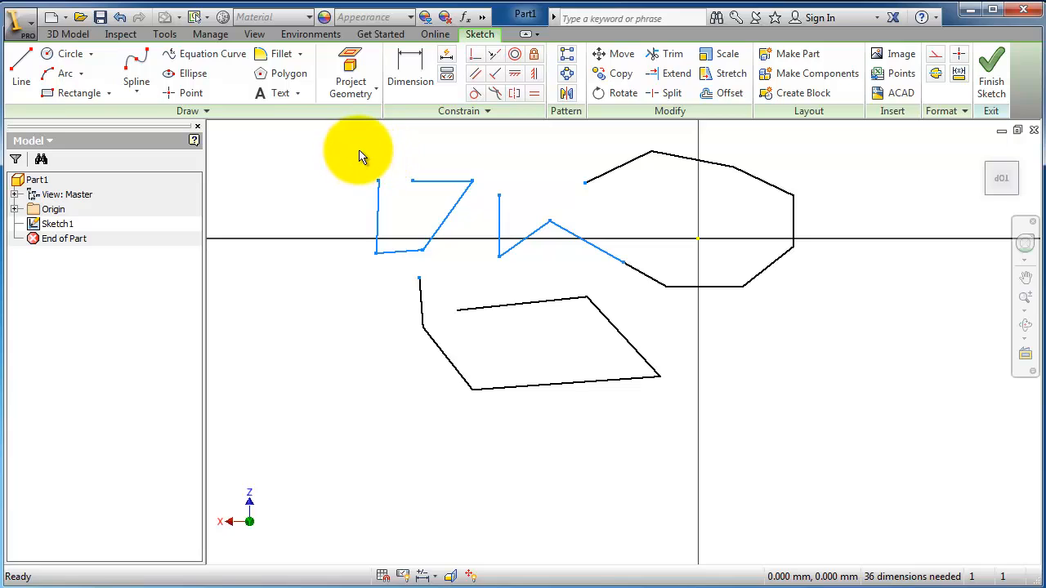
mouse_move(548, 274)
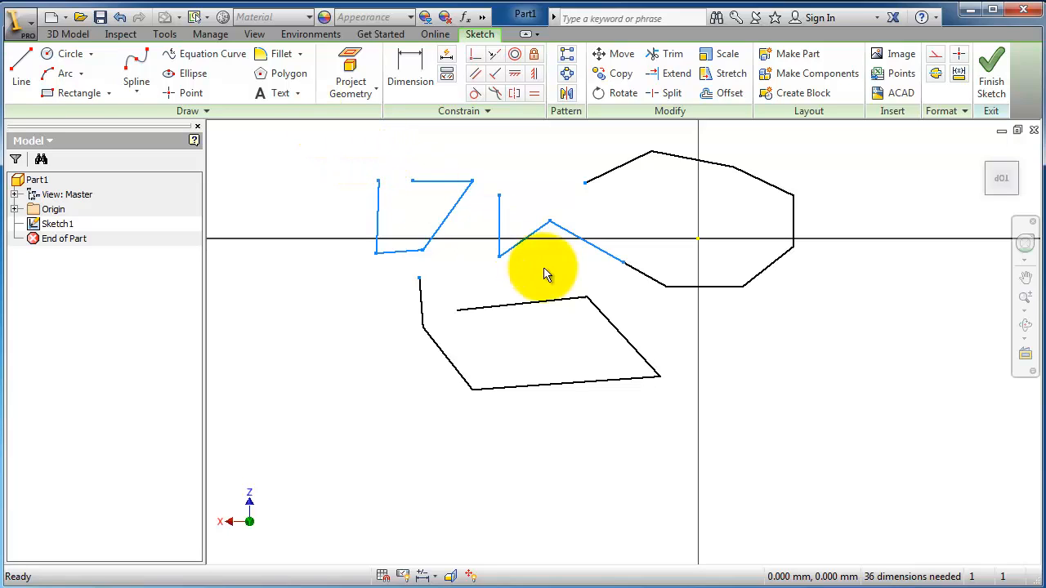
mouse_move(319, 159)
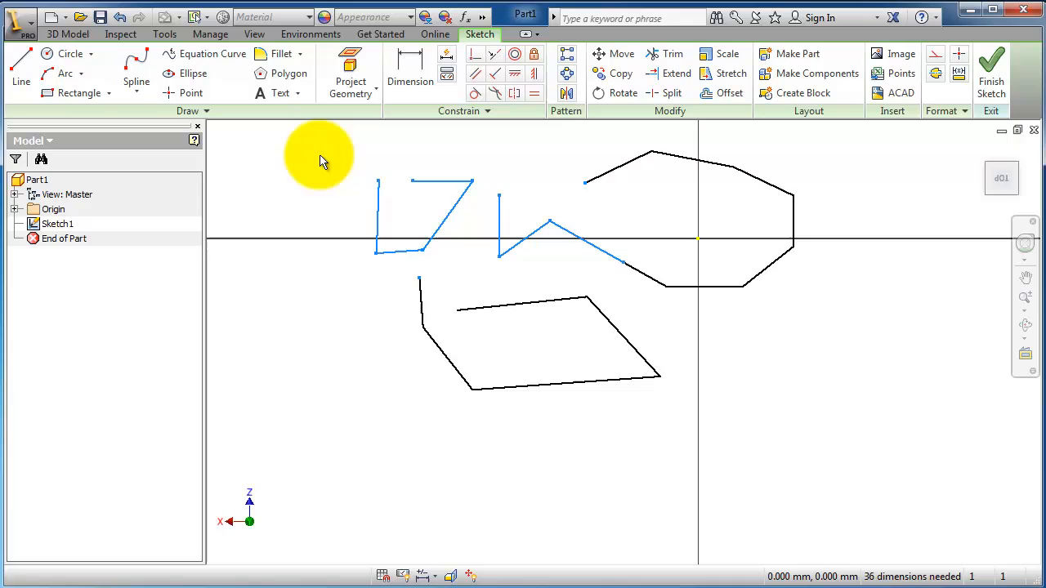
mouse_move(298, 171)
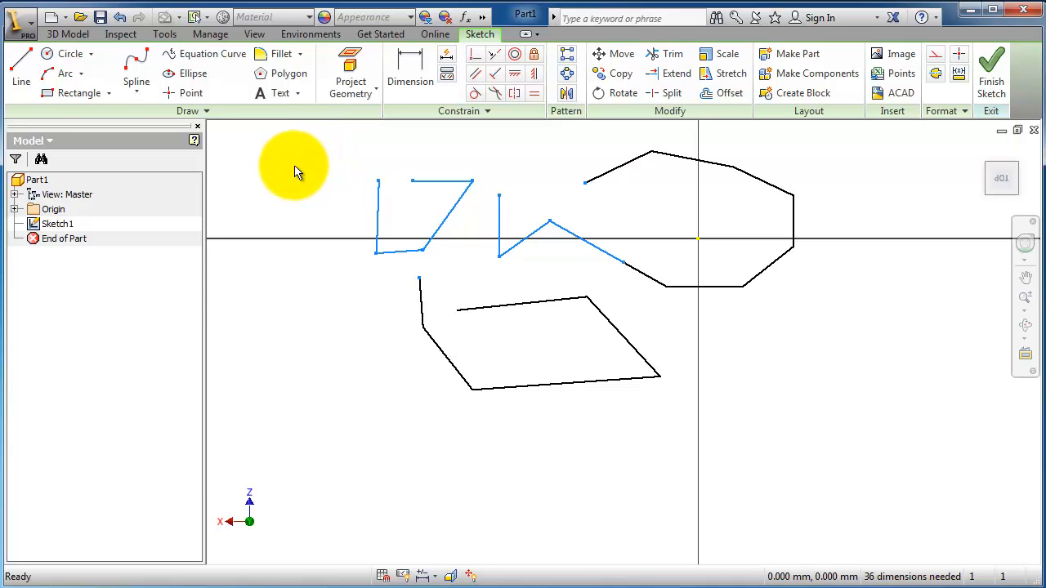
mouse_move(292, 172)
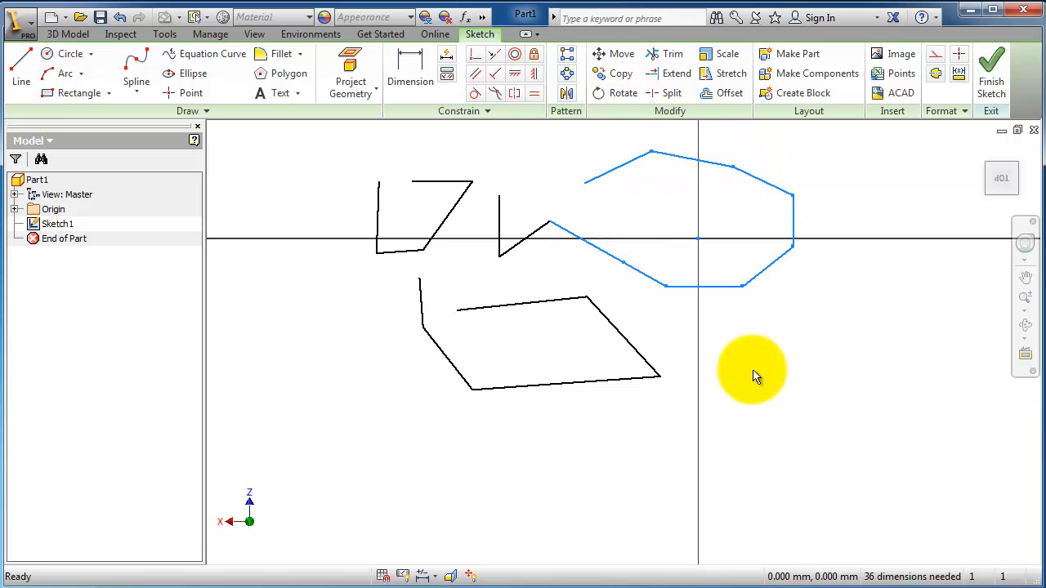
mouse_move(633, 453)
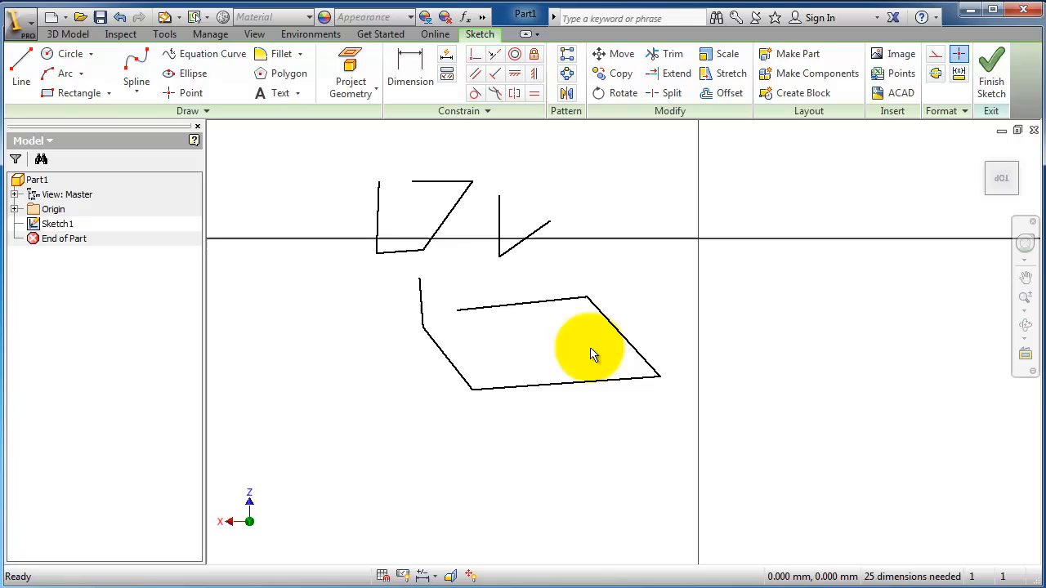
mouse_move(523, 245)
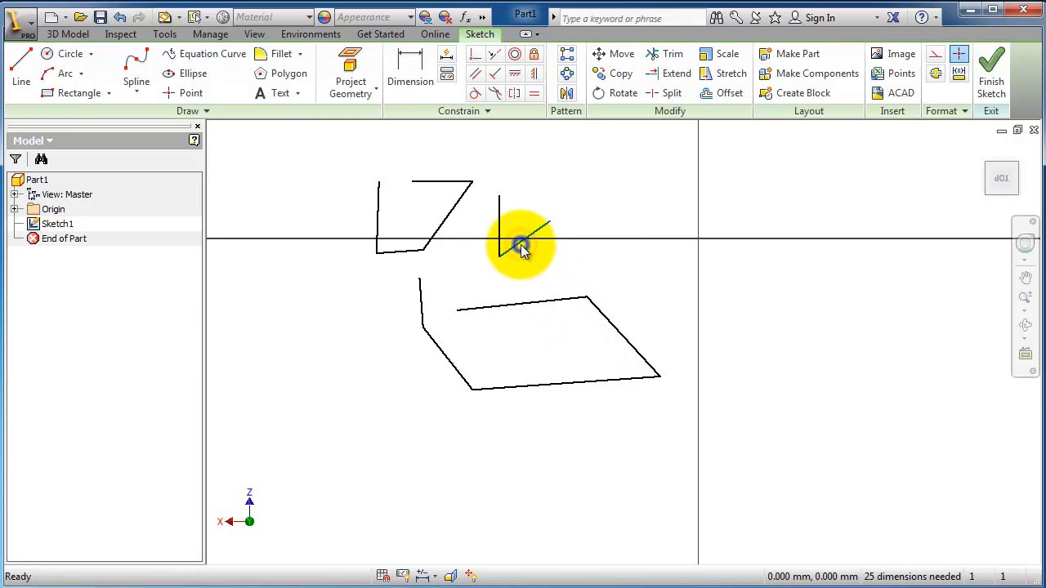
Delete the short diagonal stub and drag the lower shape's edge to a new position
right_click(522, 247)
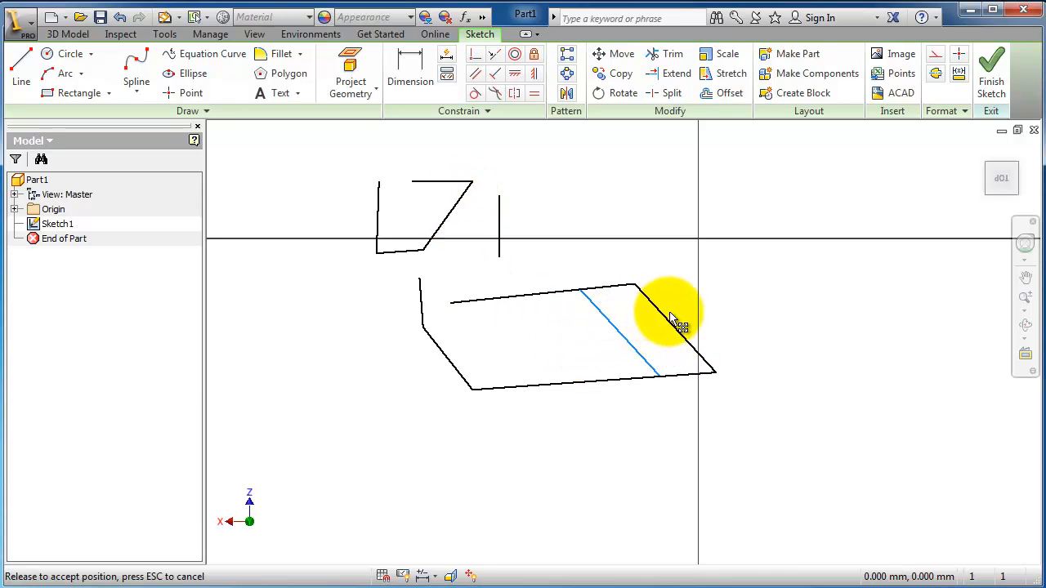
left_click_drag(662, 318, 646, 245)
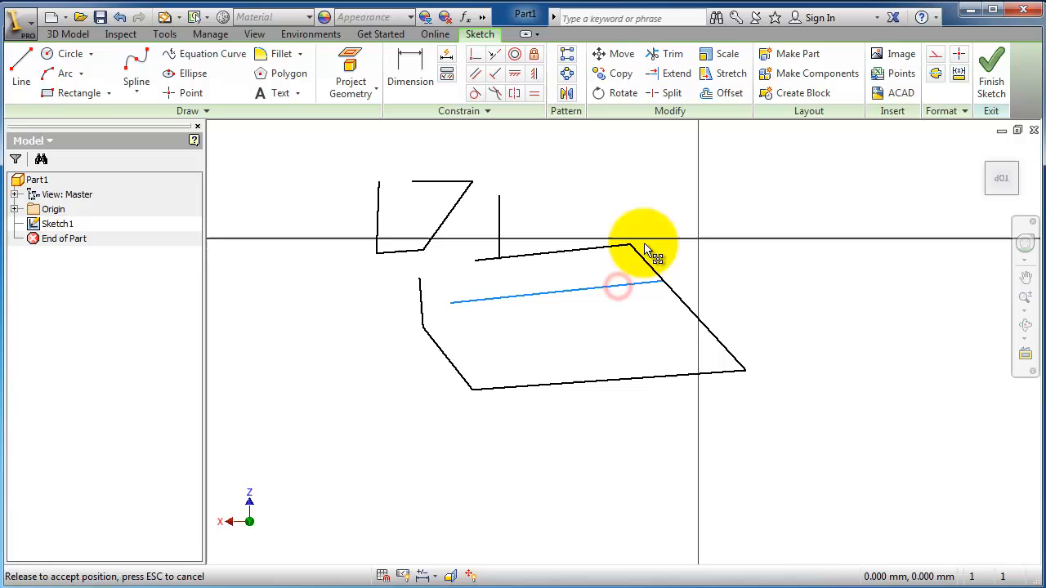